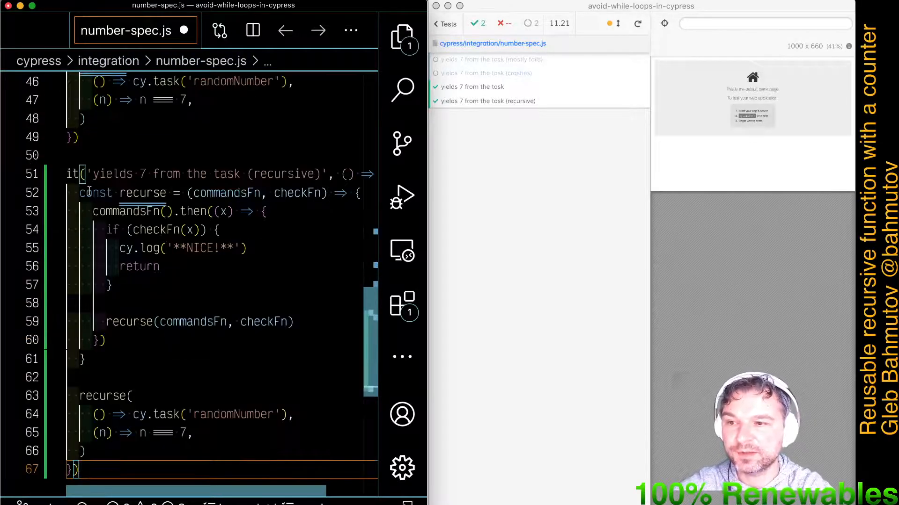
# Step: Mark the recursive test it.only and retitle it 'yields 7 from the task (iteration count)'
pyautogui.write('.oly')
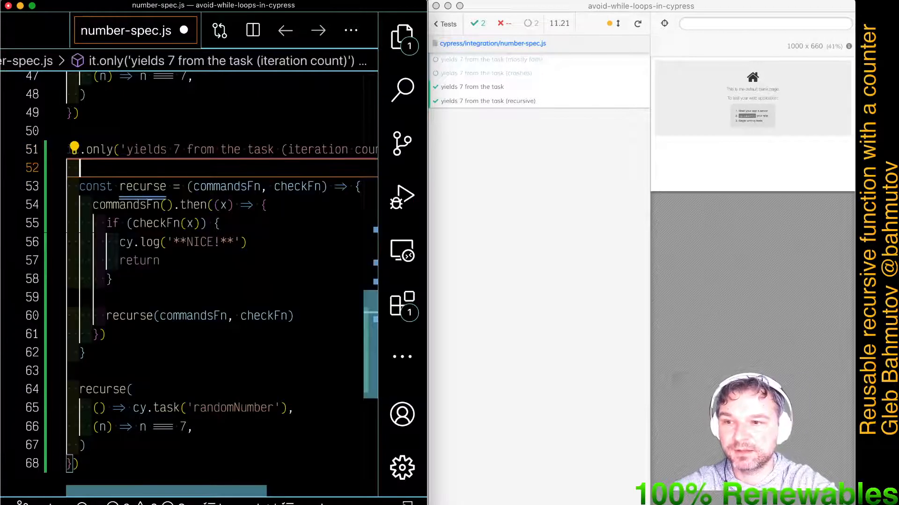
# Step: Declare let k = 1, log `iteration **${k}**` in recurse, increment k, and save
pyautogui.write('let k =')
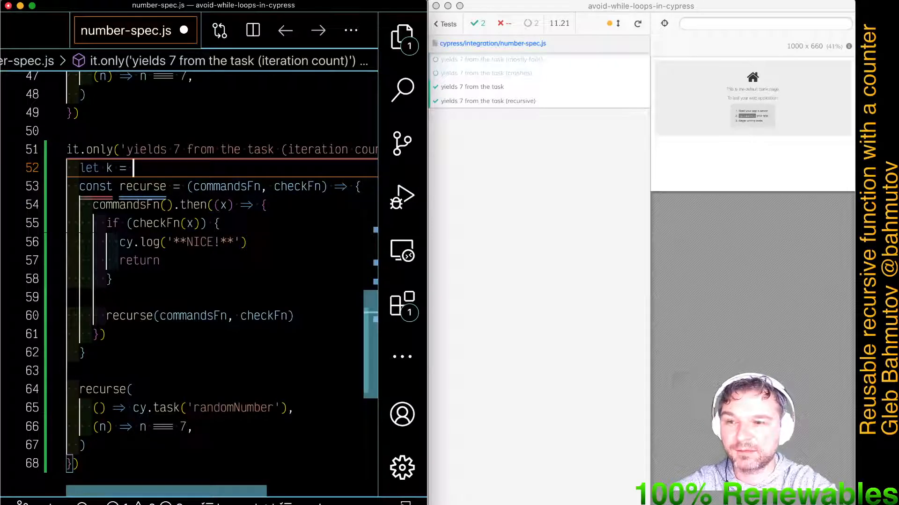
pyautogui.write('1')
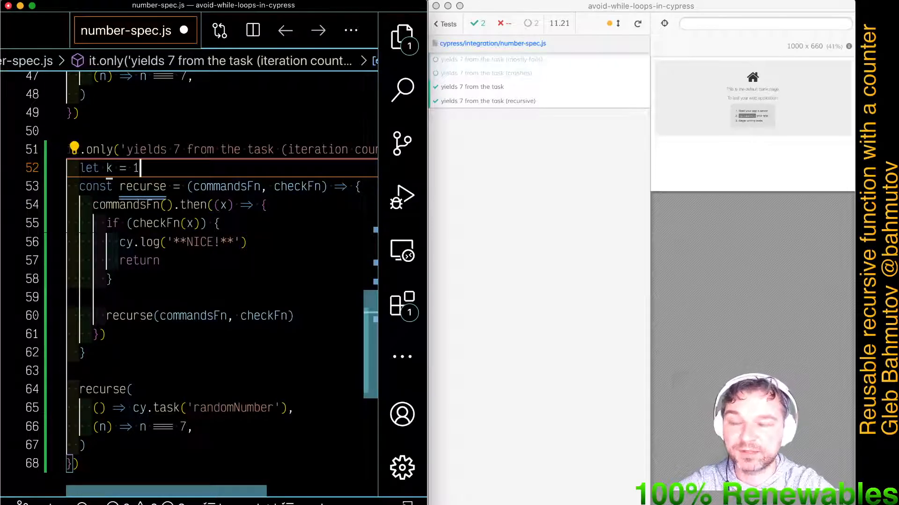
pyautogui.doubleClick(142, 186)
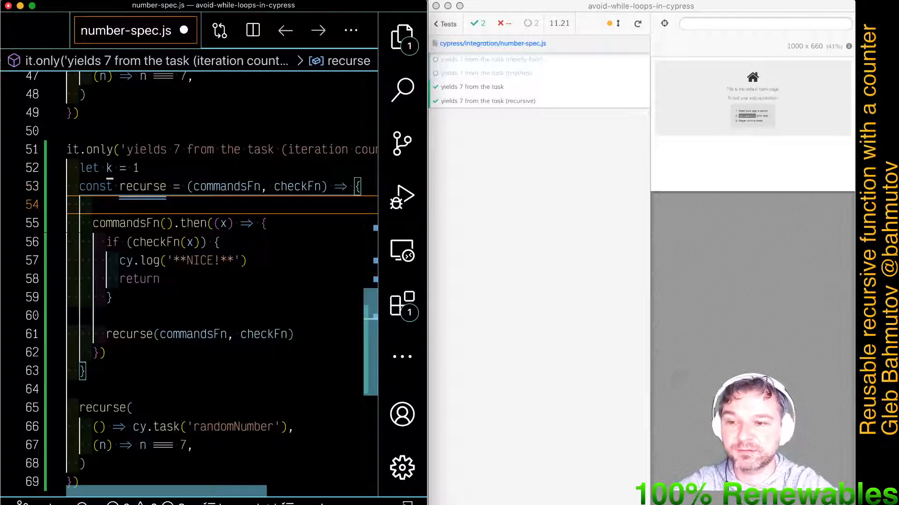
pyautogui.write('cy.log(')
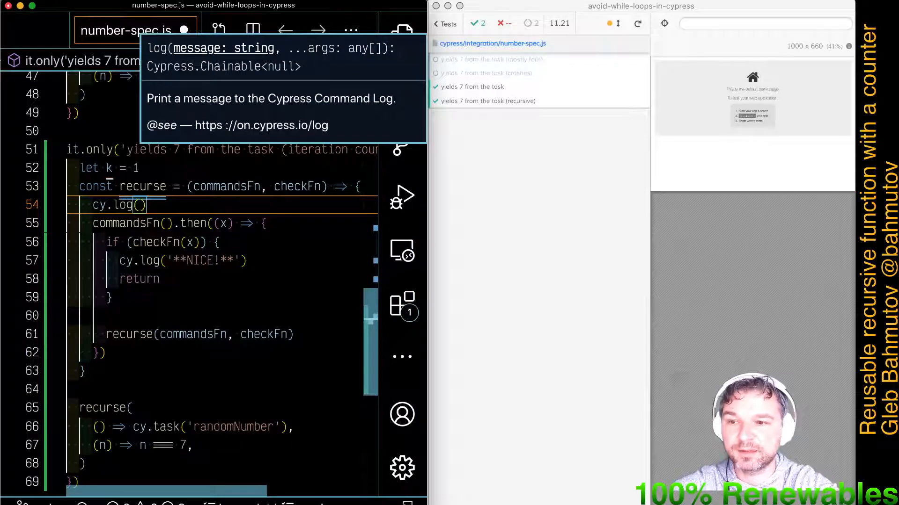
pyautogui.write('iteration **`')
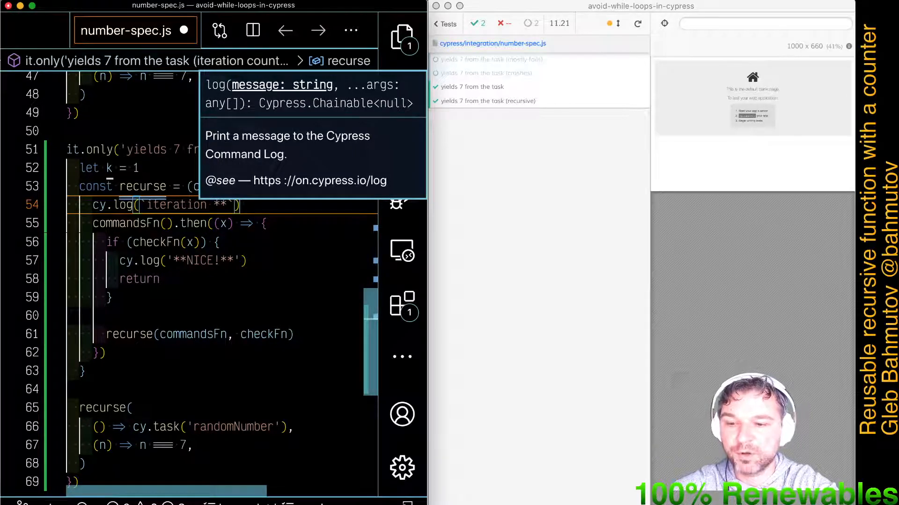
pyautogui.write('${k}')
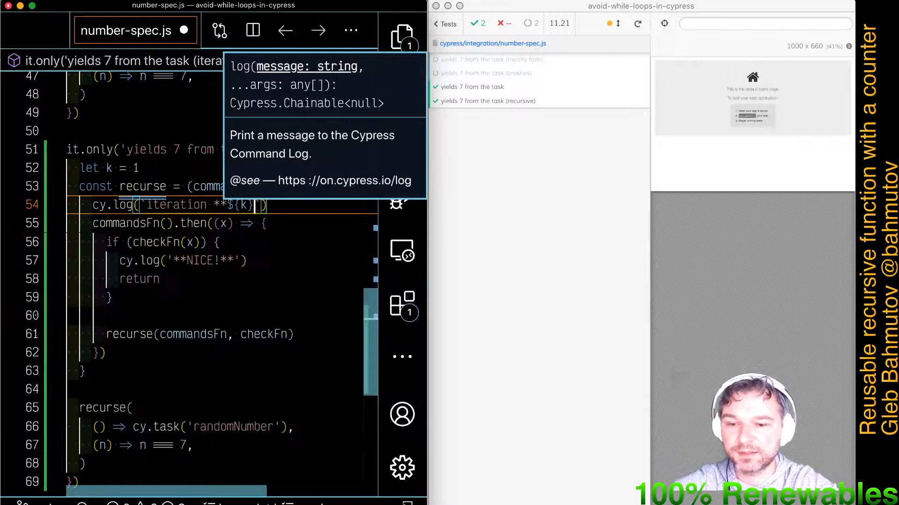
pyautogui.write('k += 1')
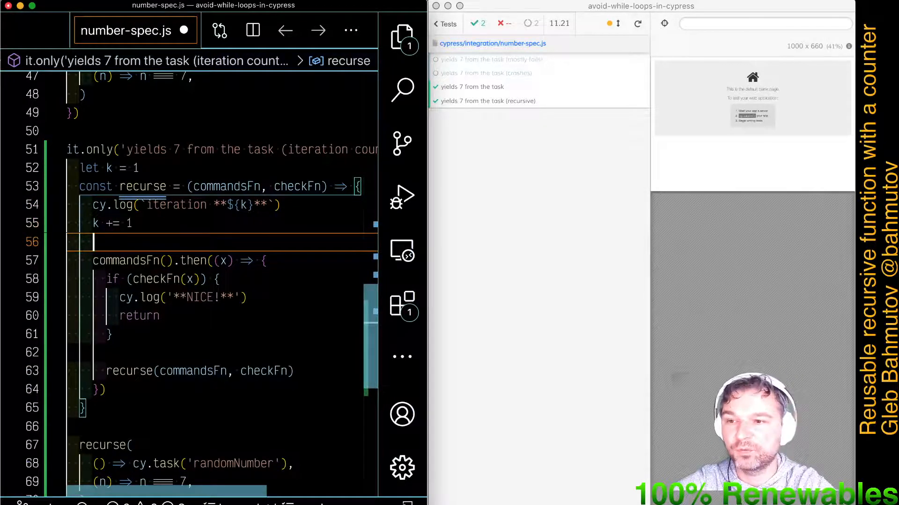
pyautogui.click(496, 59)
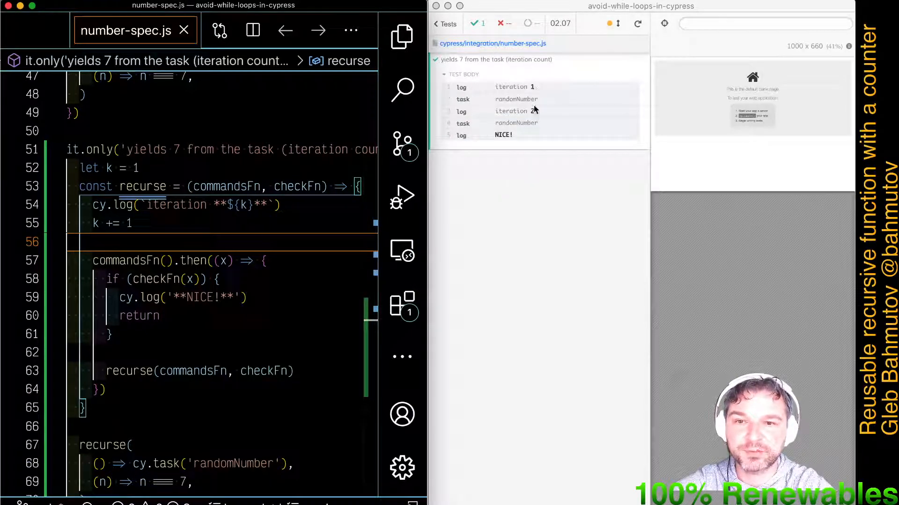
# Step: Remove the let k = 1 line and add k = 1 as recurse's third default parameter
pyautogui.click(638, 23)
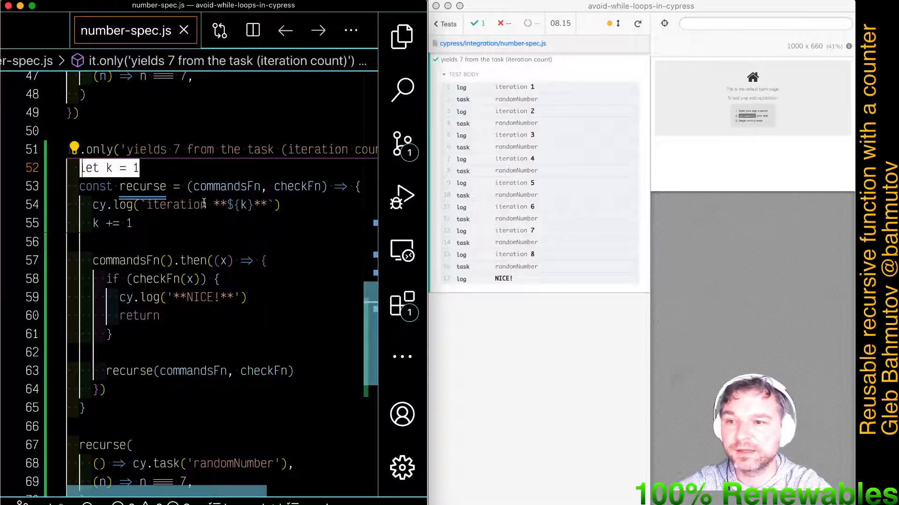
pyautogui.doubleClick(142, 186)
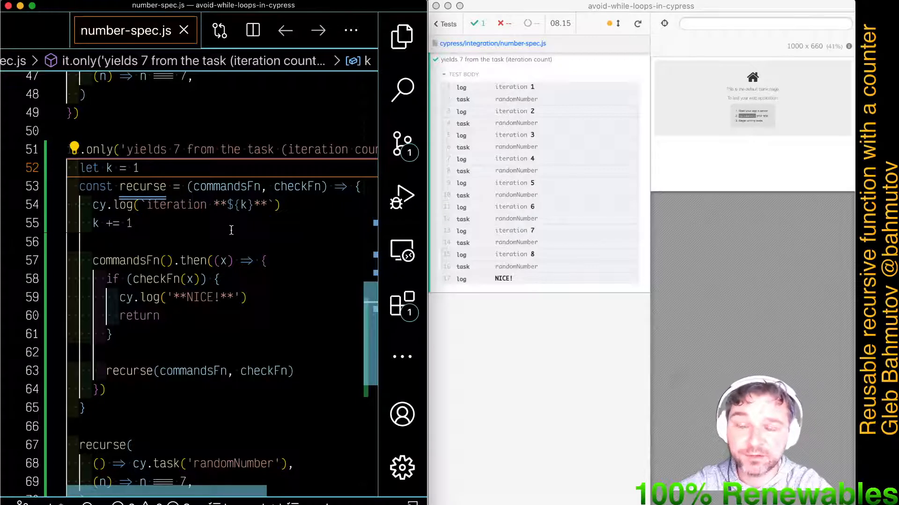
pyautogui.doubleClick(224, 186)
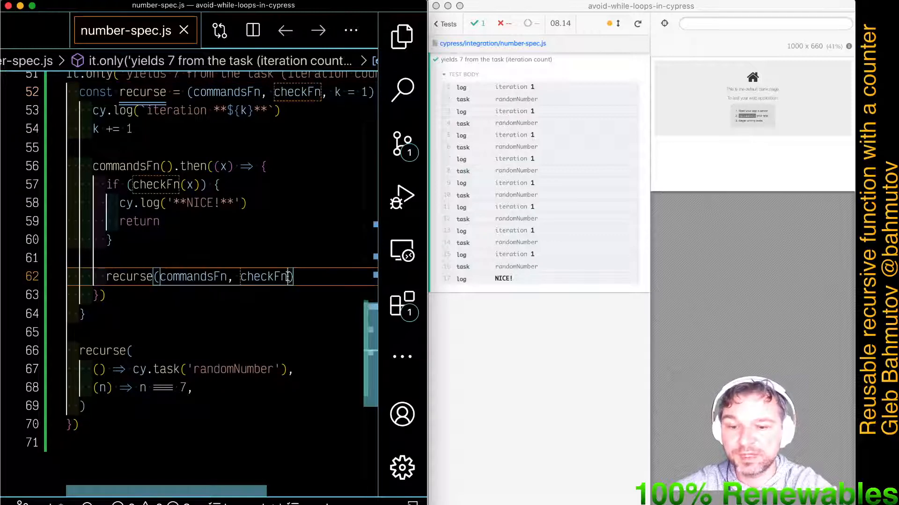
# Step: Call recurse(commandsFn, checkFn, k + 1) instead of incrementing k in place
pyautogui.write(',')
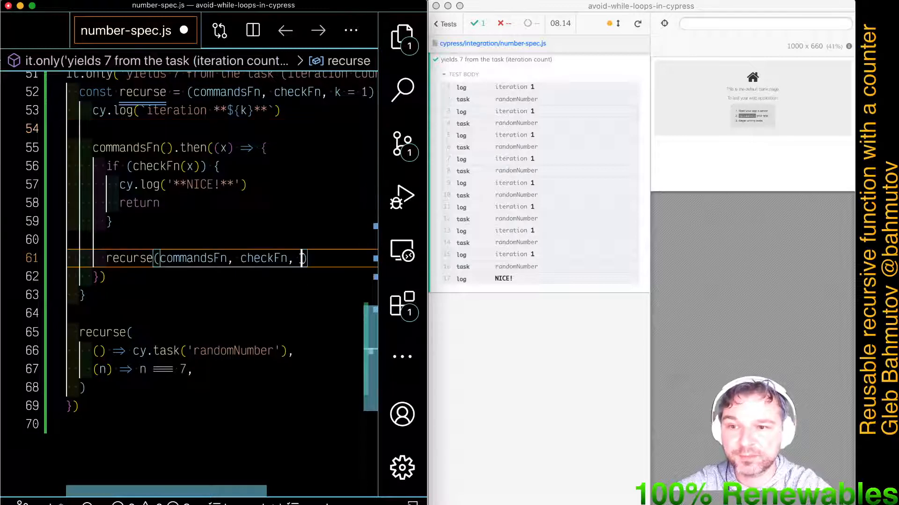
pyautogui.write('k + 1')
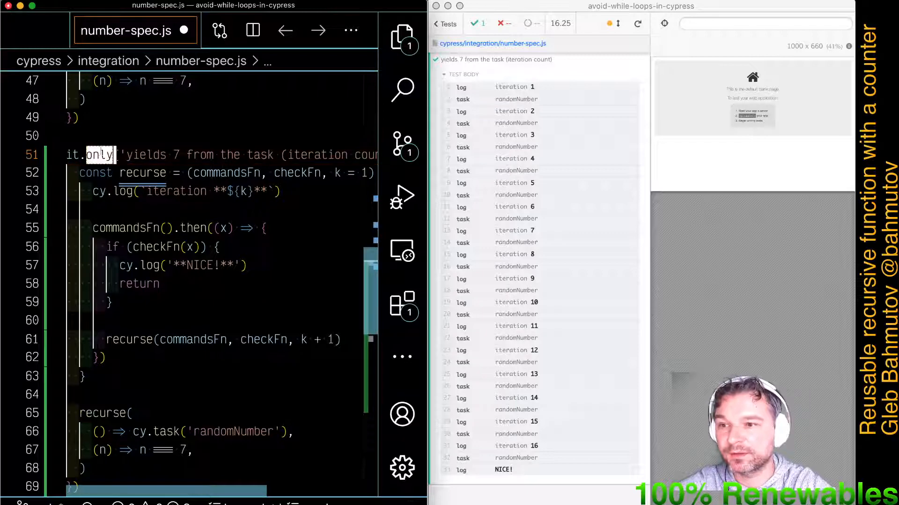
# Step: Copy the test as '(limit)', with limit = 3, logging remaining attempts and passing limit - 1
pyautogui.scroll(-3)
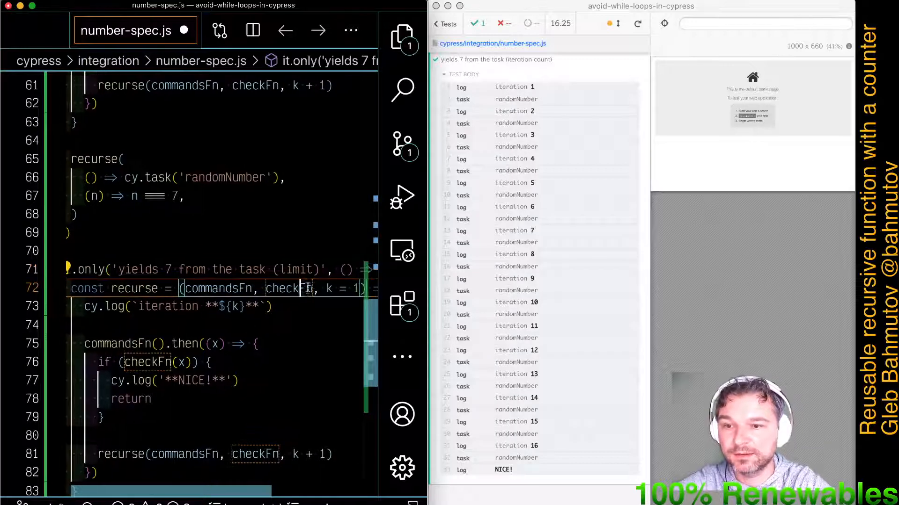
pyautogui.write('limit')
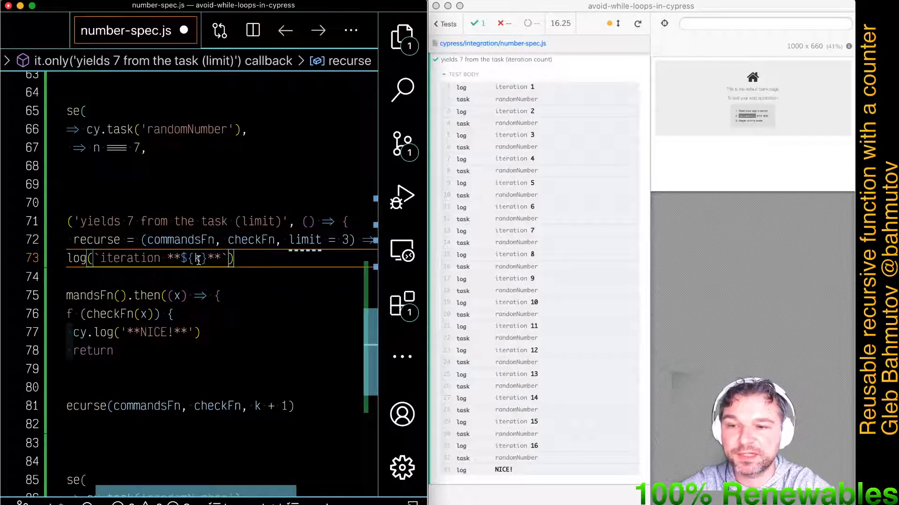
pyautogui.write('limit')
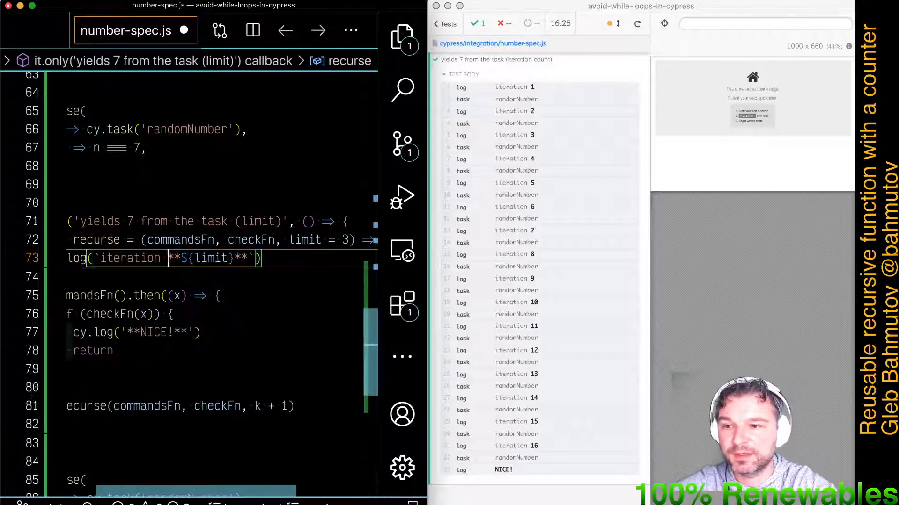
pyautogui.write('remainig')
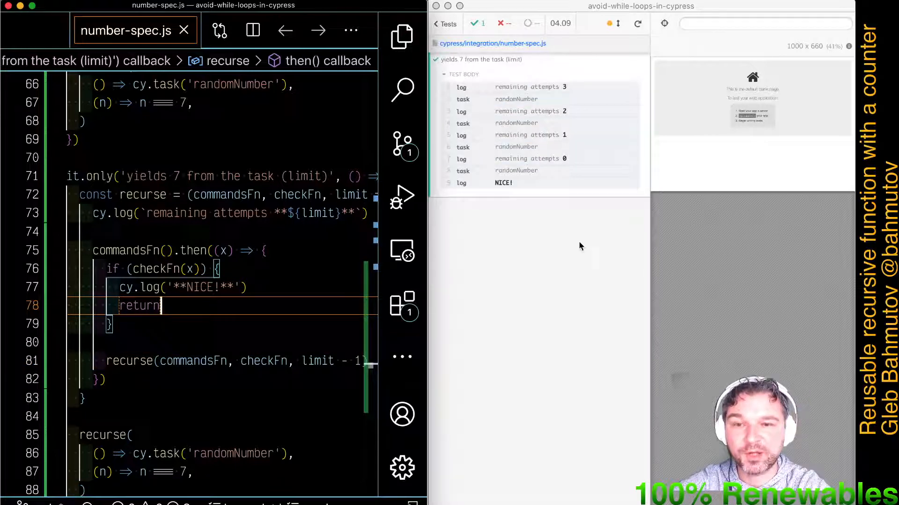
pyautogui.moveTo(638, 23)
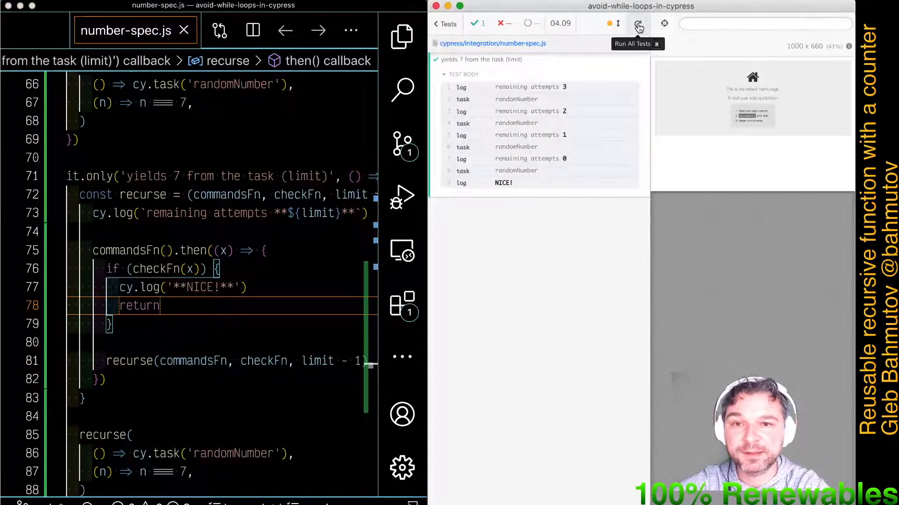
# Step: Rerun all tests, showing remaining attempts counting past zero to -7
pyautogui.click(637, 24)
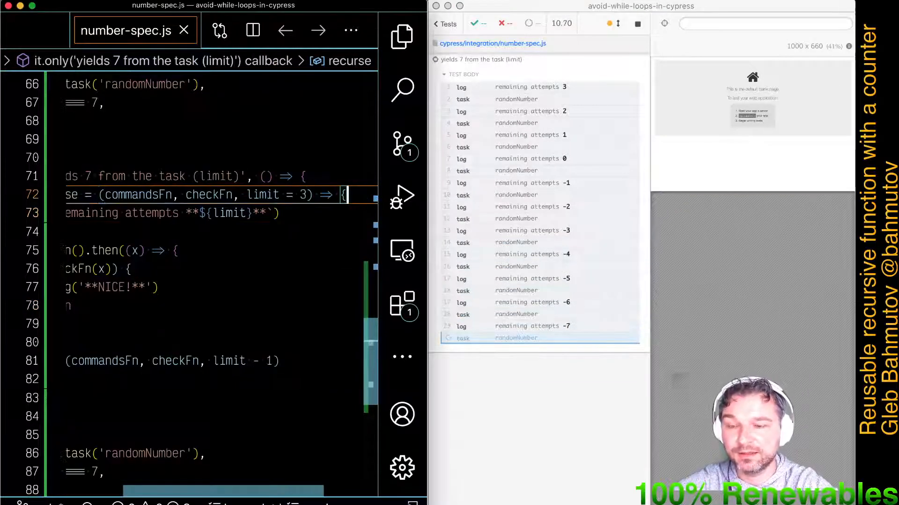
# Step: Throw 'Recursion limit reached' when limit < 0, and pass 30 as the limit
pyautogui.write('if (limit < 0')
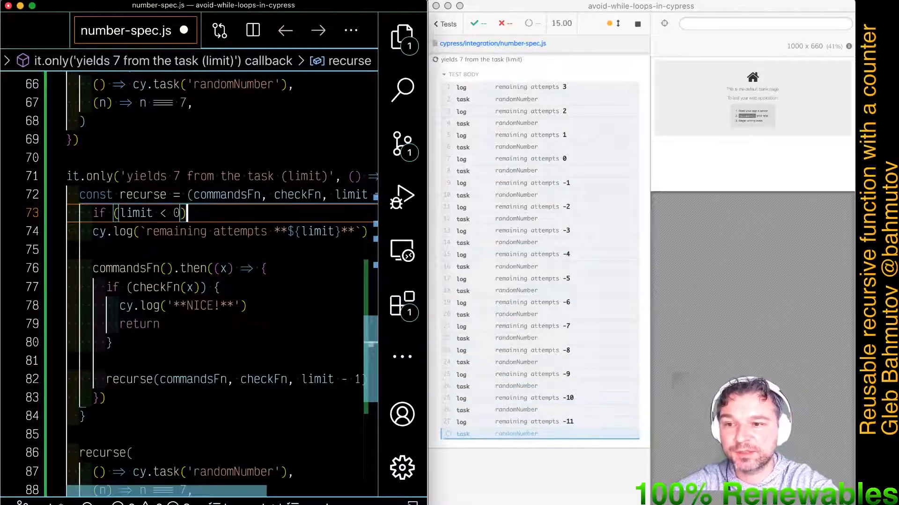
pyautogui.write('throw new')
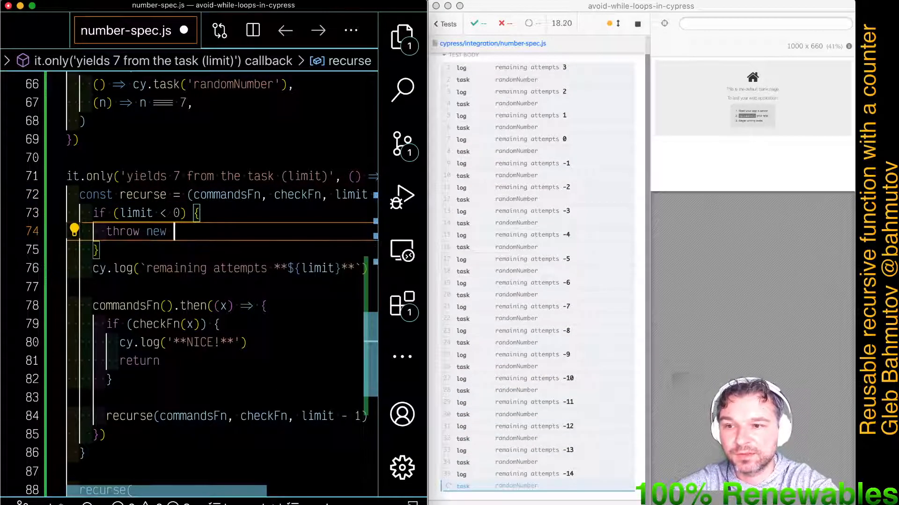
pyautogui.write("Error('I")
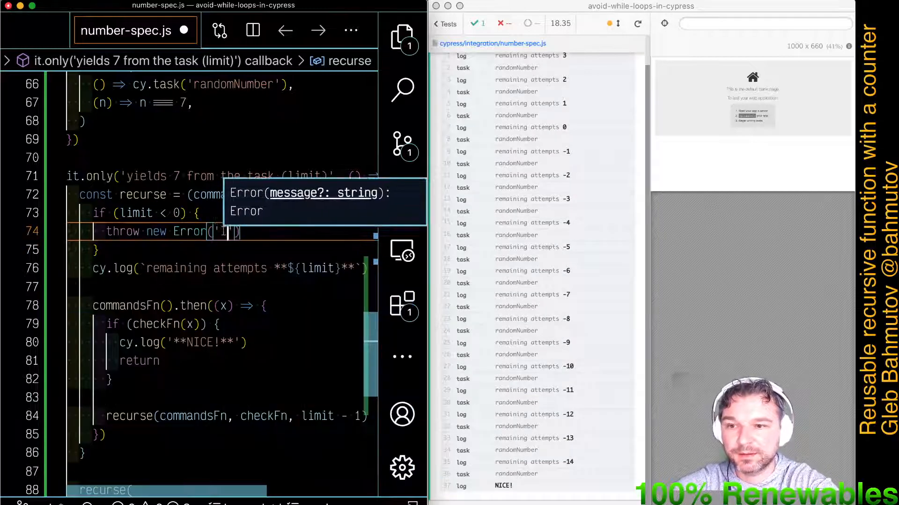
pyautogui.write('Re')
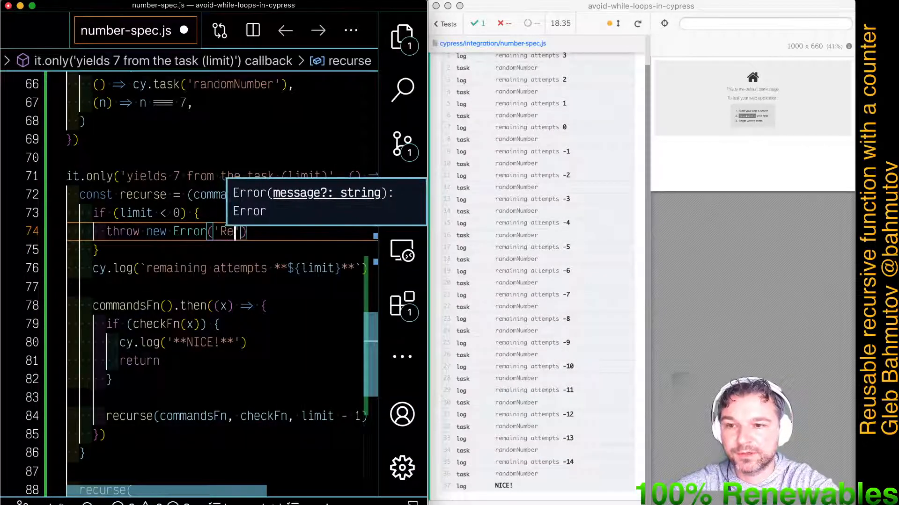
pyautogui.write('Recursion limit reached')
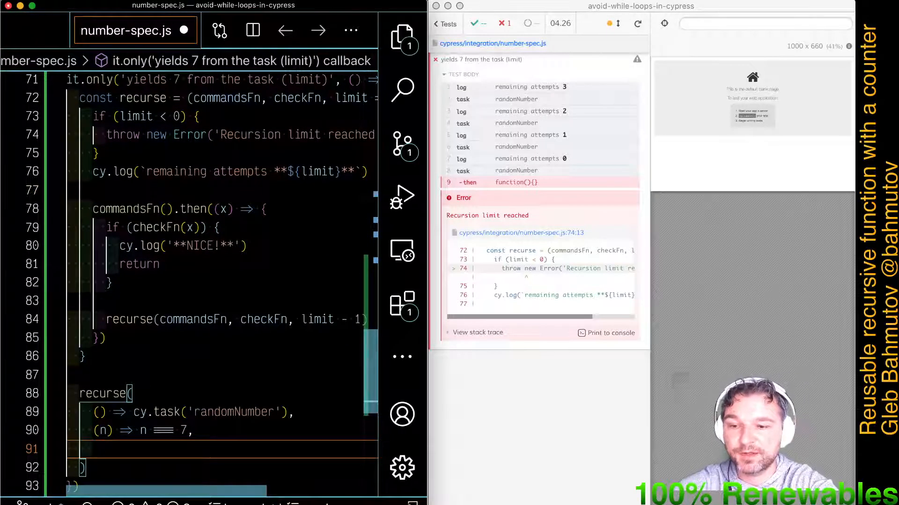
pyautogui.write('30,')
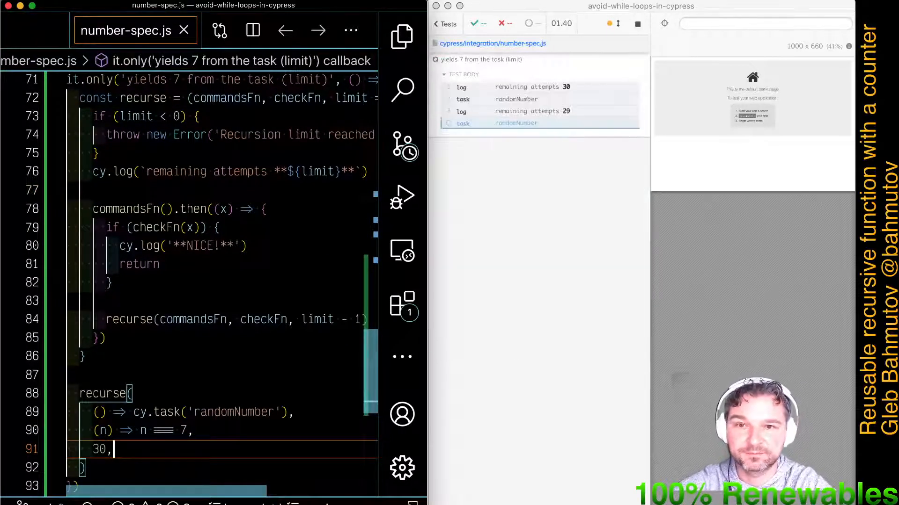